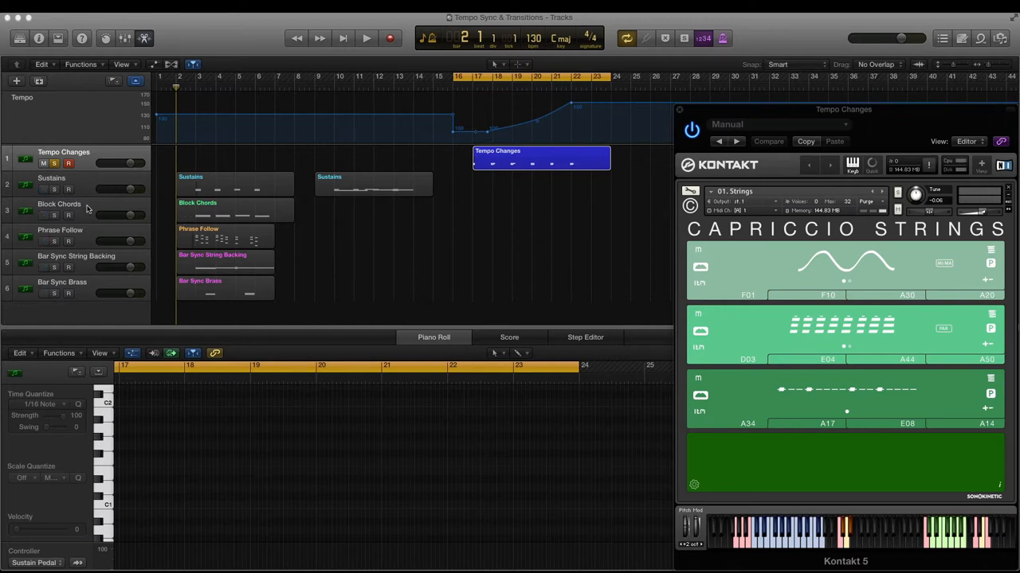
- Select the Phrase Follow track, then return to the Tempo Changes track
click(59, 204)
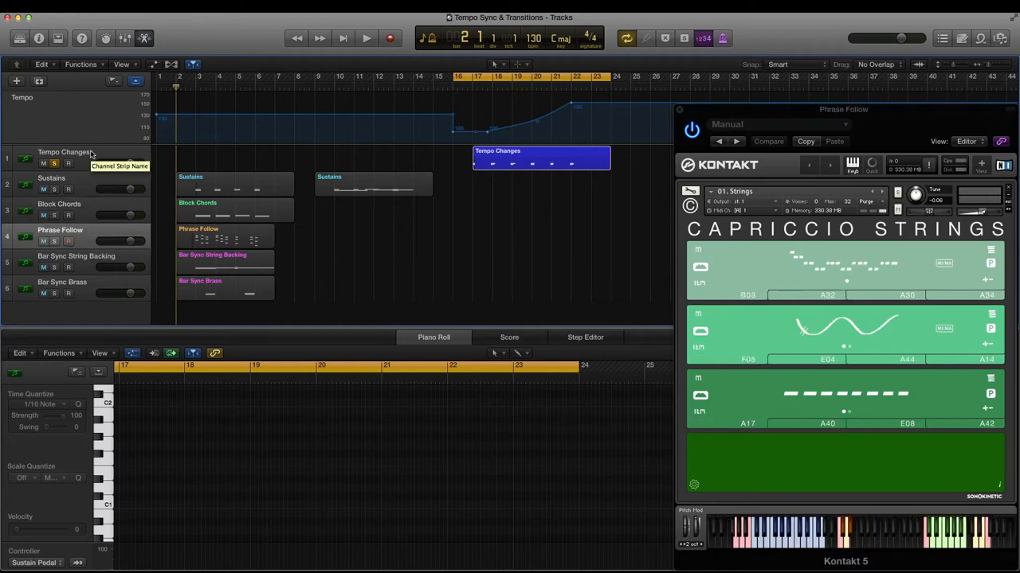
click(64, 153)
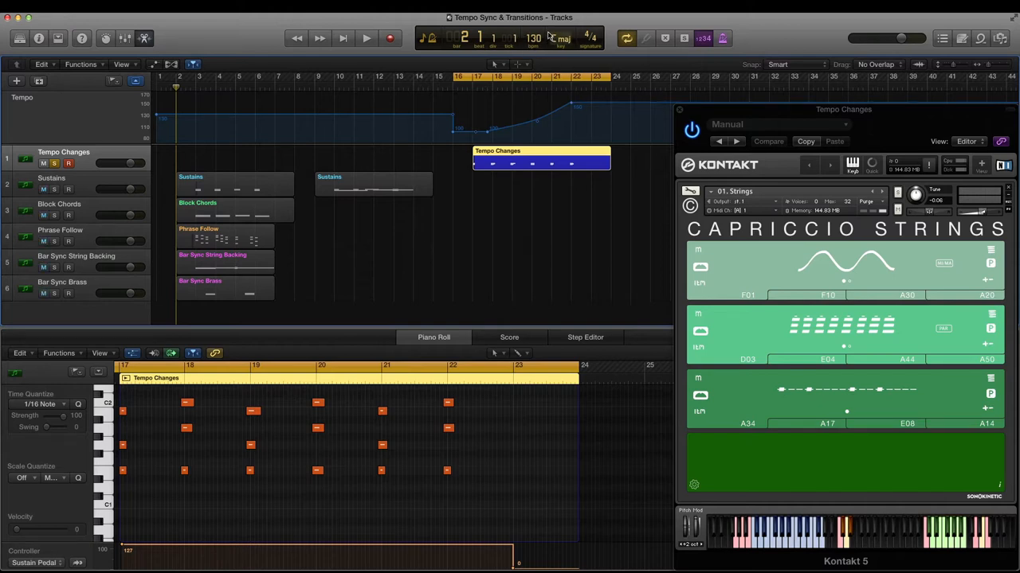
mouse_move(562, 38)
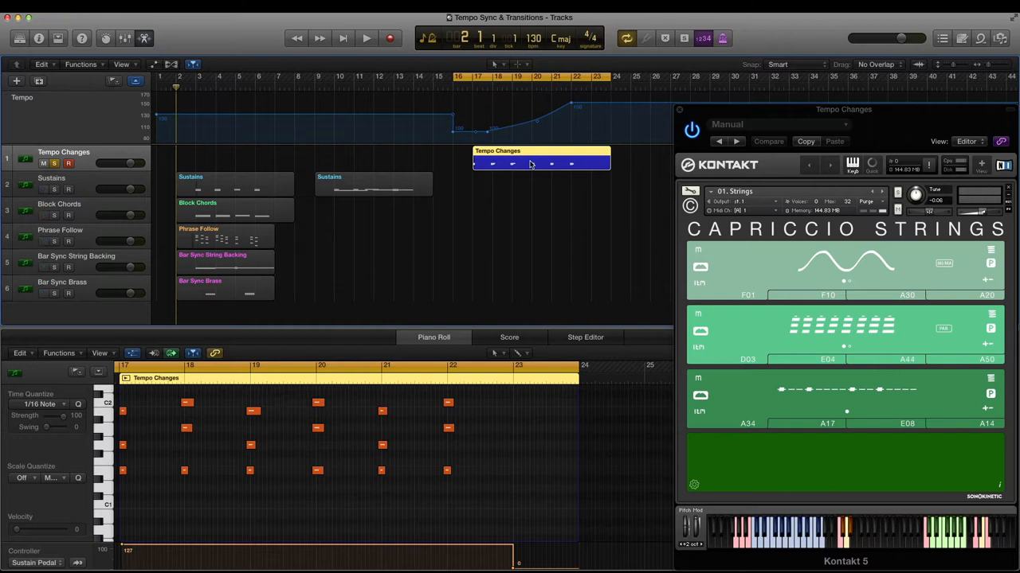
mouse_move(484, 134)
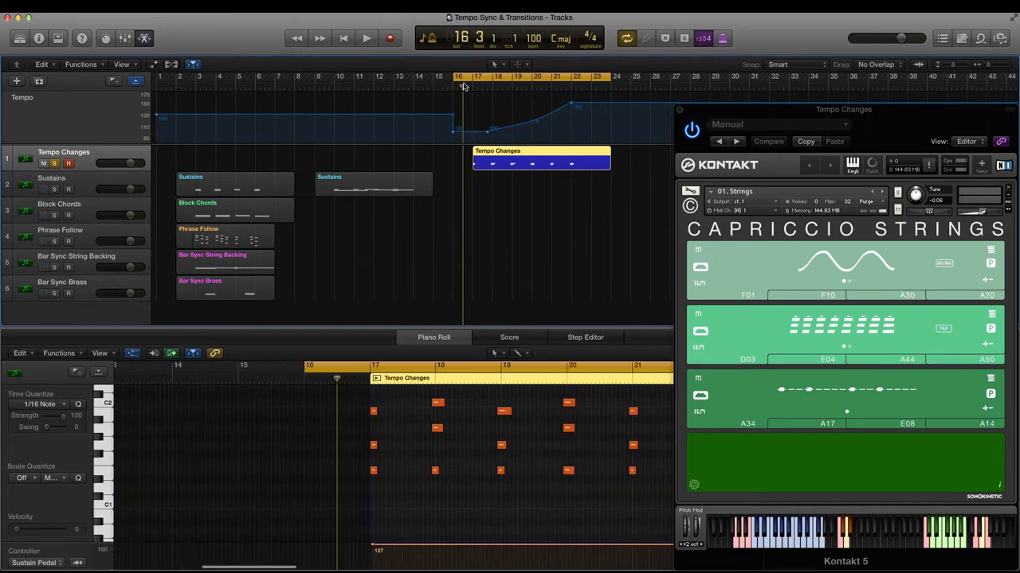
- Play the Tempo Changes passage from bar 16 through the ramp to 150 bpm
click(366, 38)
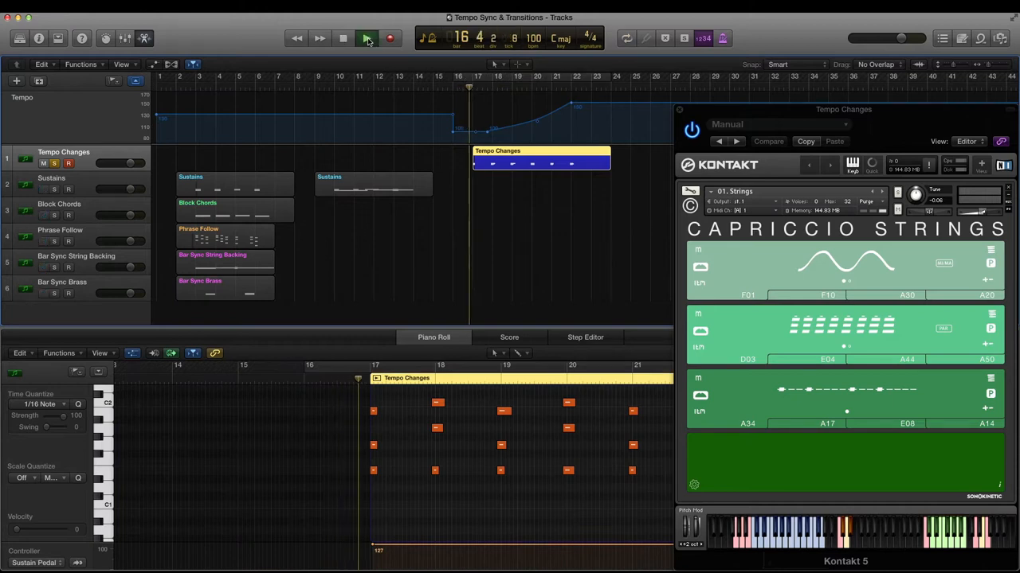
click(368, 39)
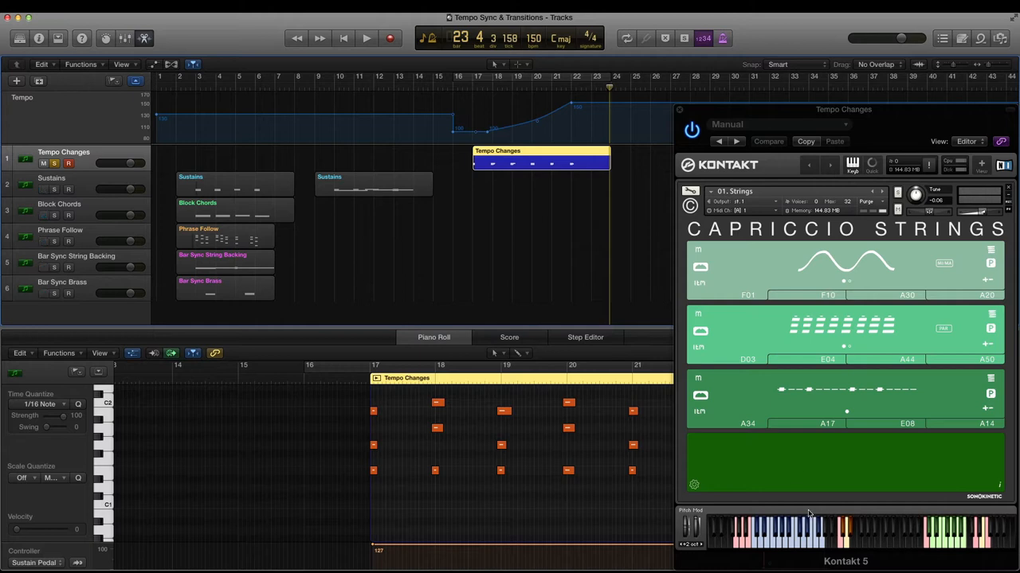
mouse_move(829, 536)
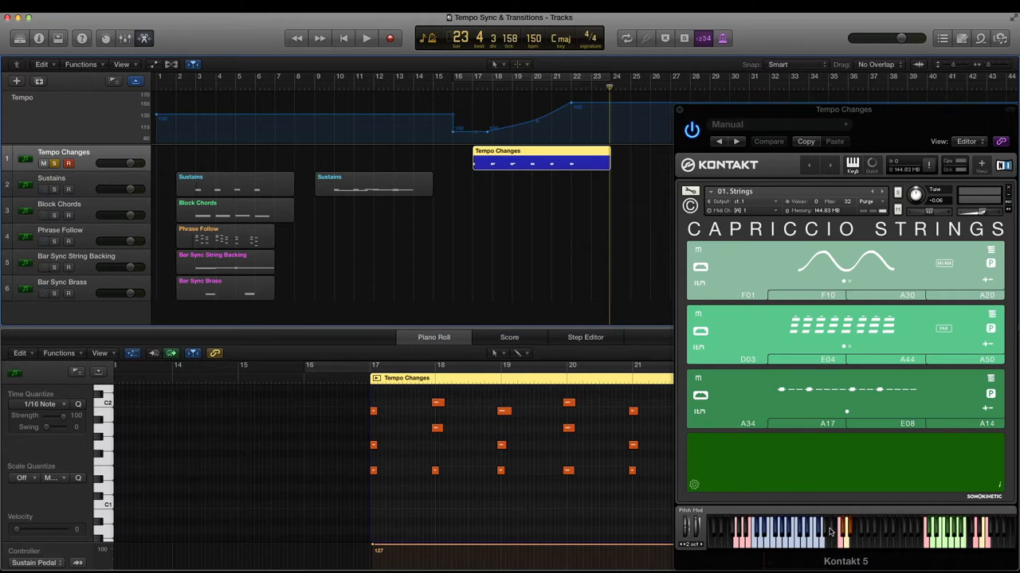
- Select the Sustains track header to show its Kontakt strings instance
click(52, 177)
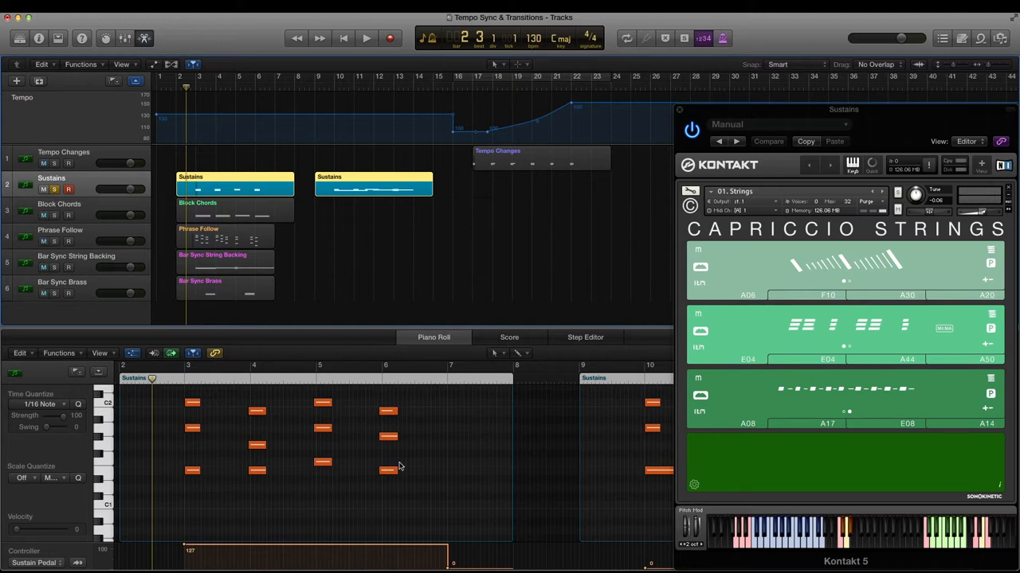
- Stop playback and open the second Sustains region's notes around bars 9–14
click(367, 38)
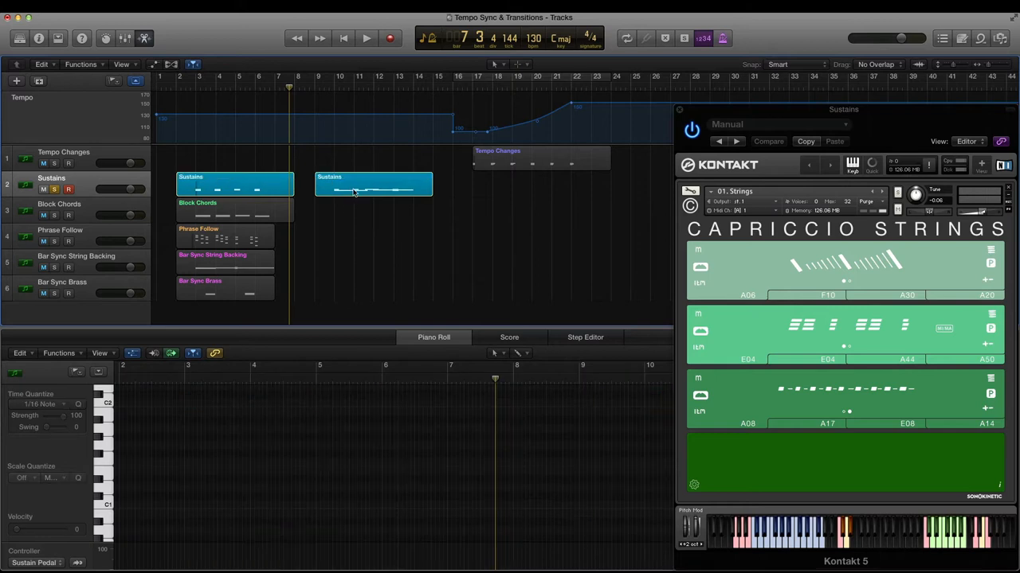
click(373, 184)
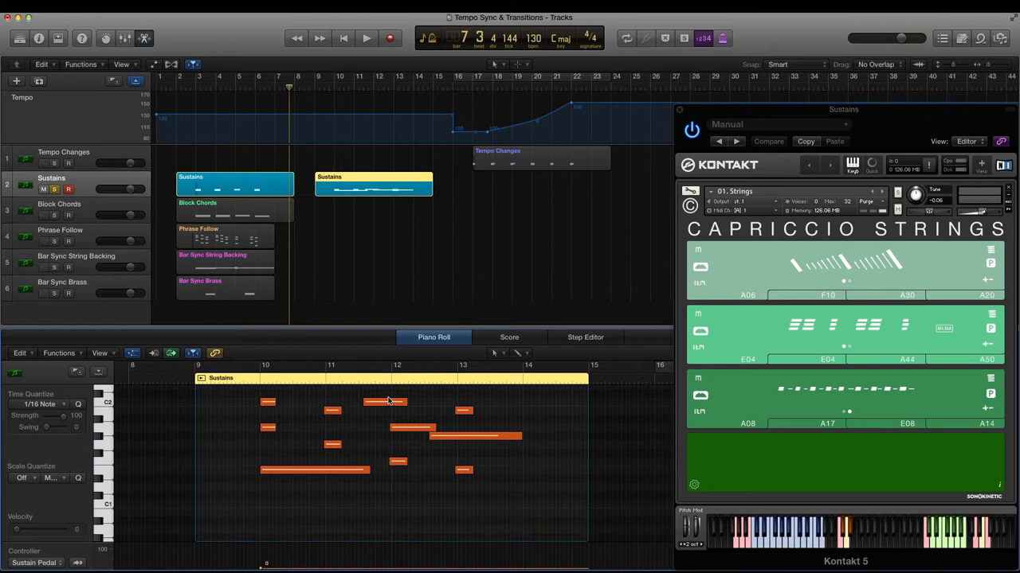
mouse_move(368, 430)
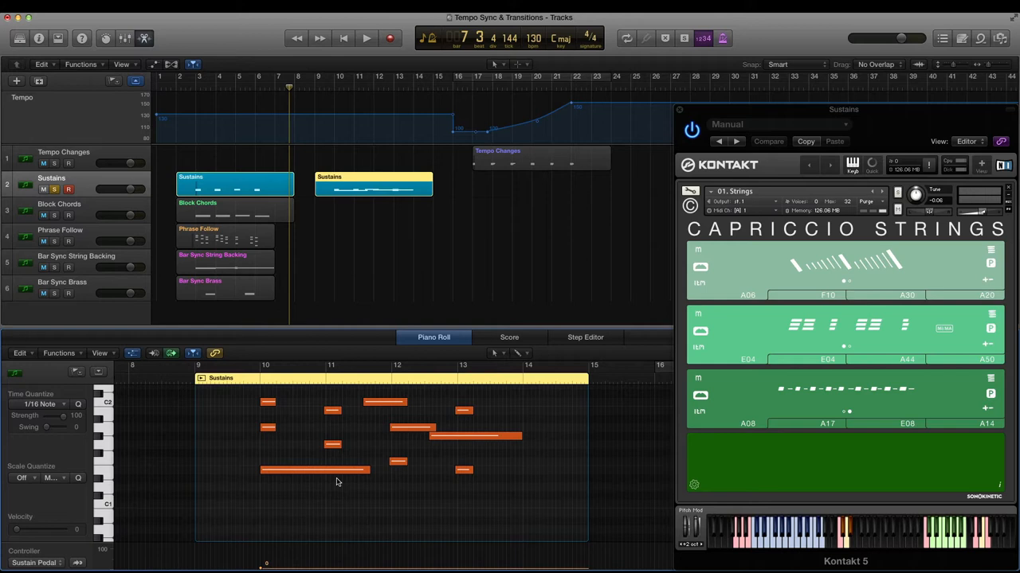
mouse_move(423, 431)
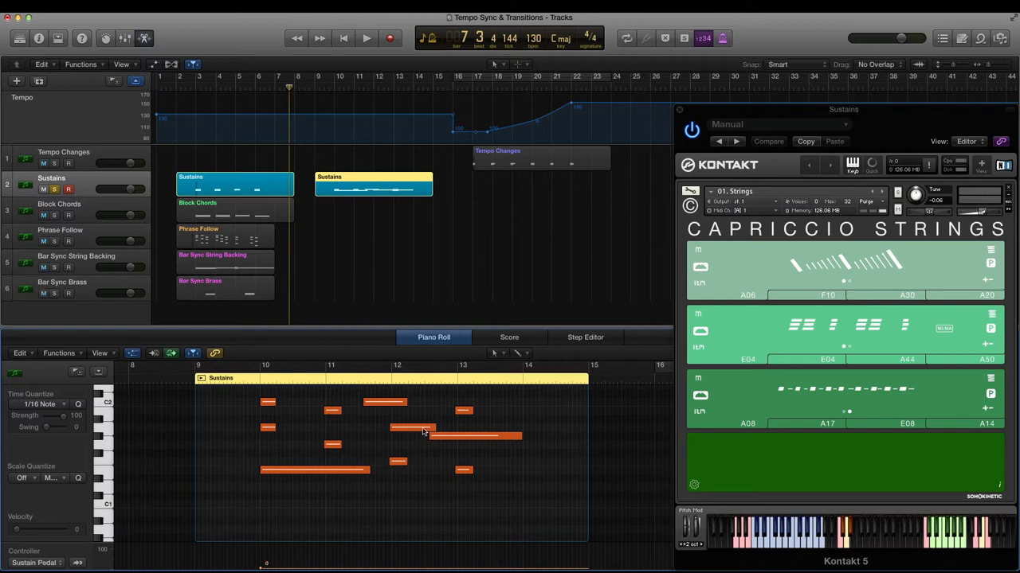
- Select the long G#1 note and play the second Sustains region from bar 9
click(430, 430)
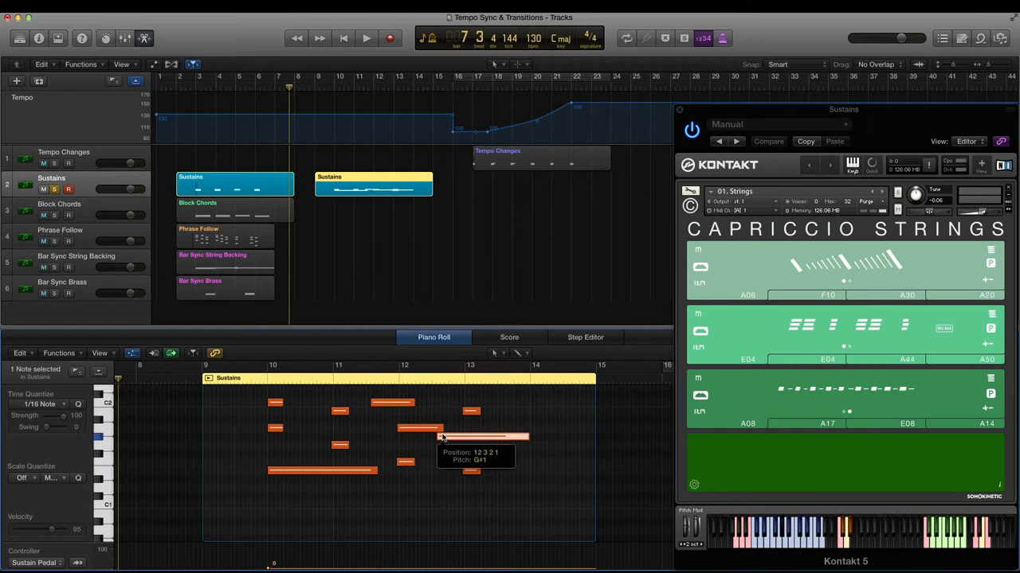
mouse_move(418, 400)
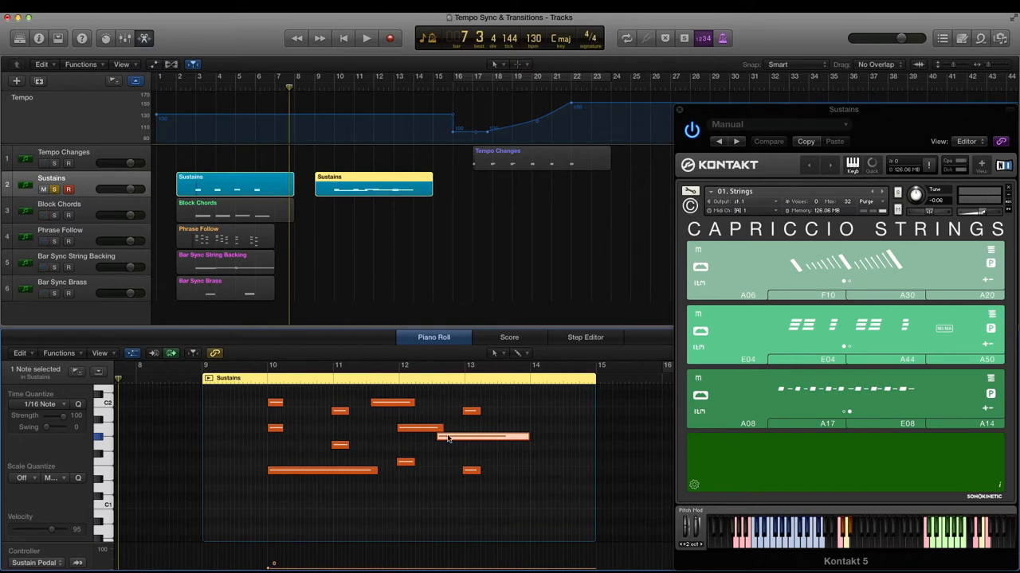
mouse_move(446, 438)
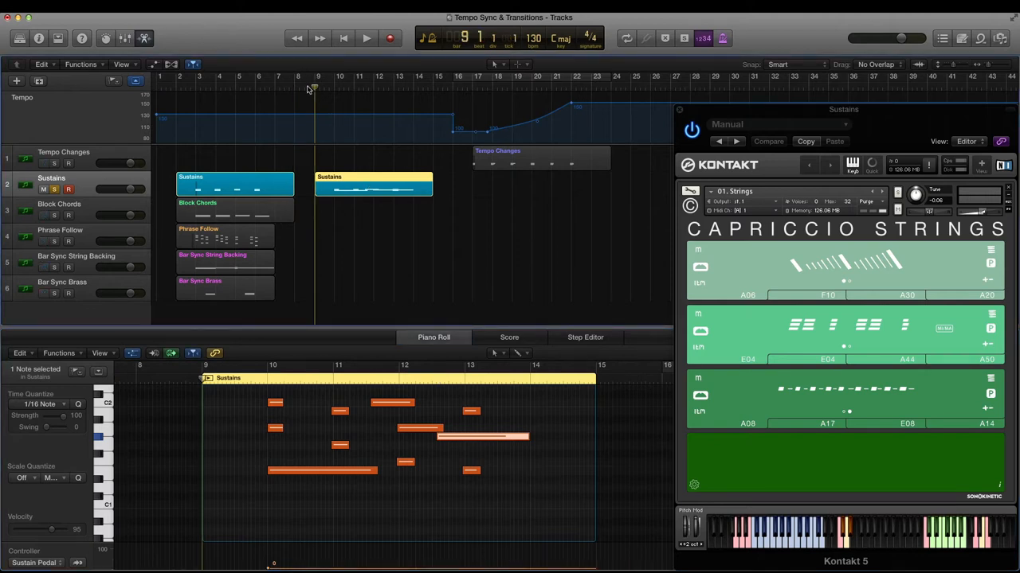
click(365, 37)
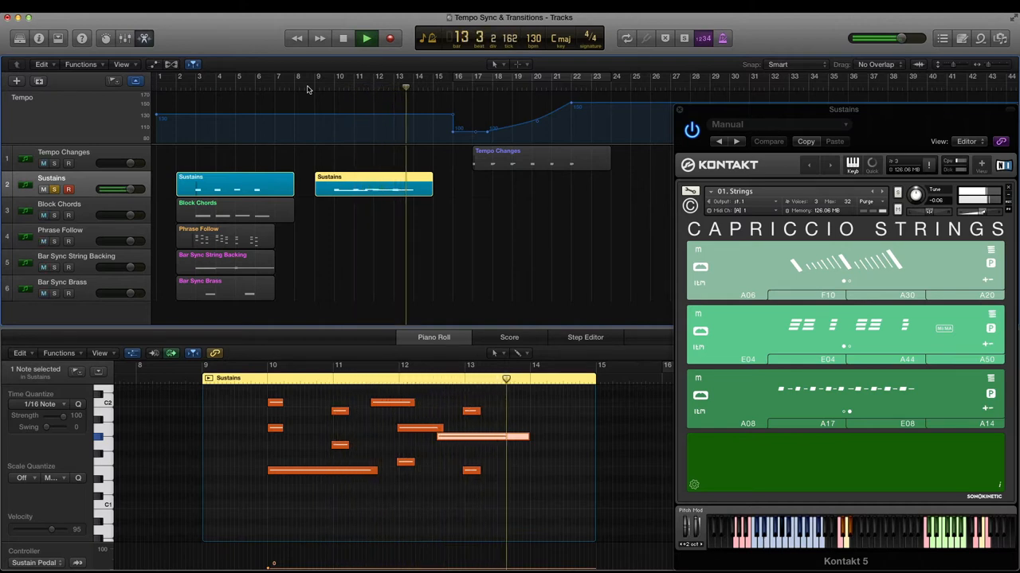
click(342, 39)
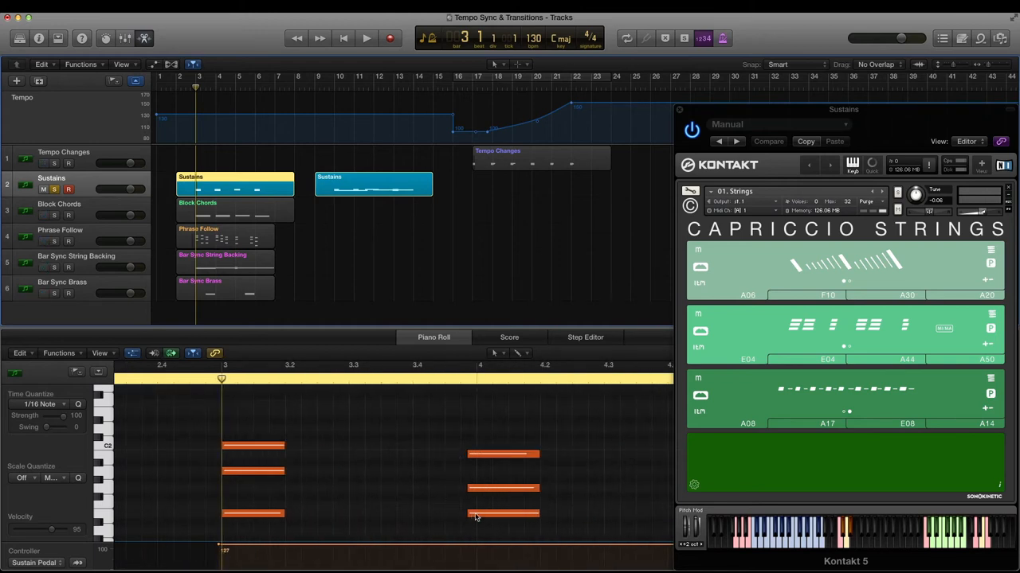
- Scroll the Piano Roll right to the first Sustains region's chords around bars 4–6
scroll(right, 3)
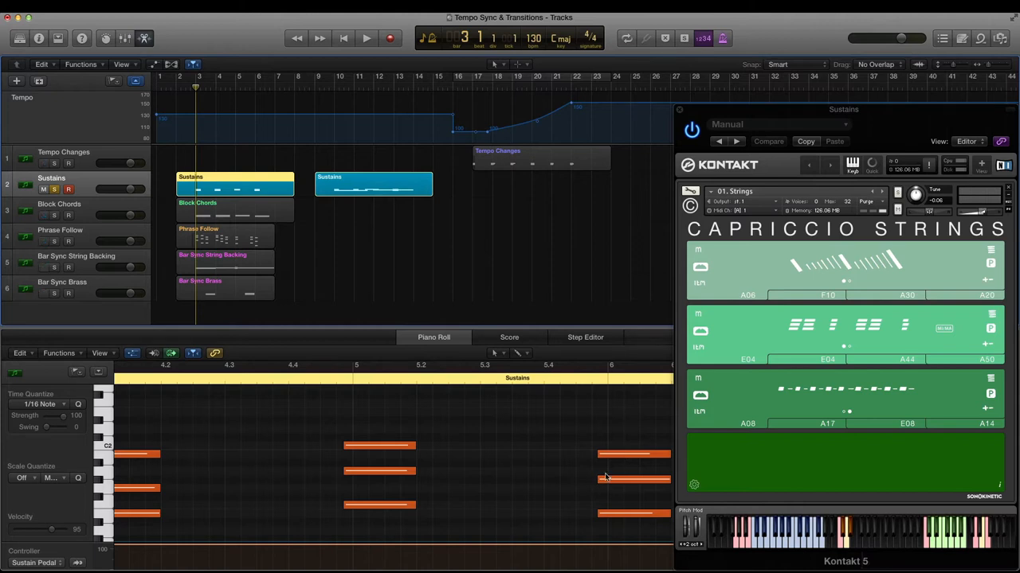
mouse_move(332, 230)
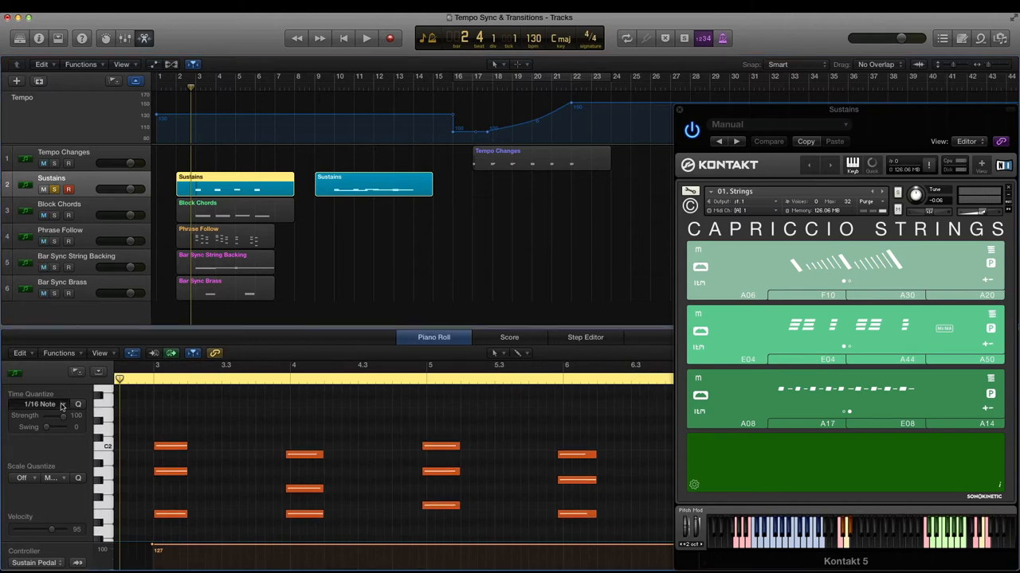
- Set Time Quantize to 1/4 Note for the 12 Sustains notes
click(38, 404)
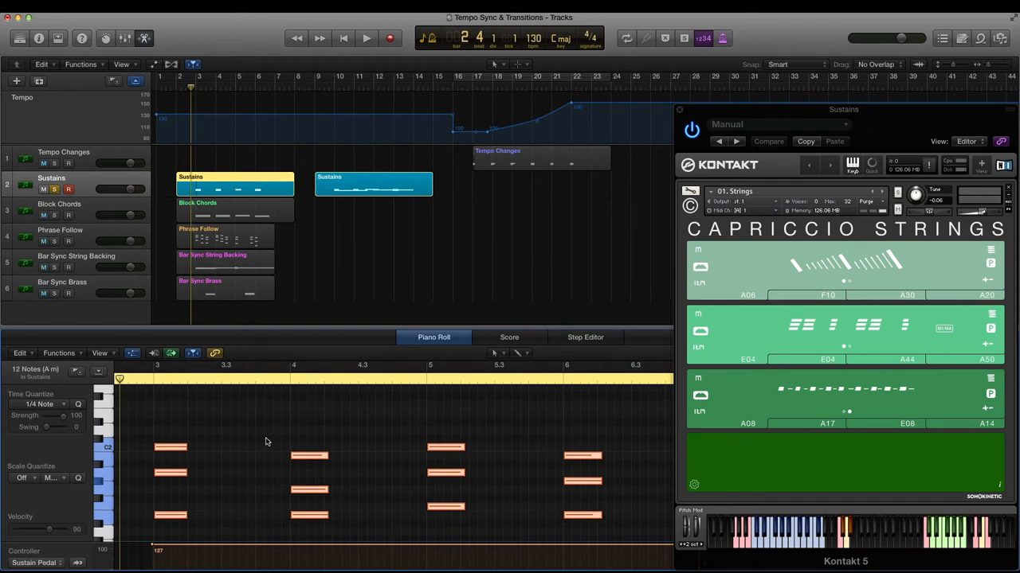
click(366, 37)
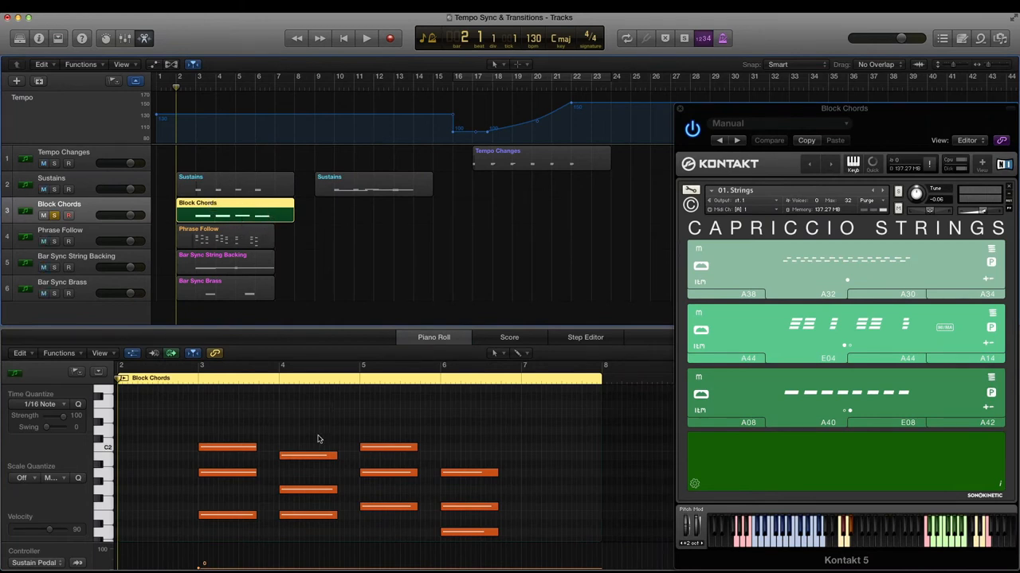
mouse_move(262, 483)
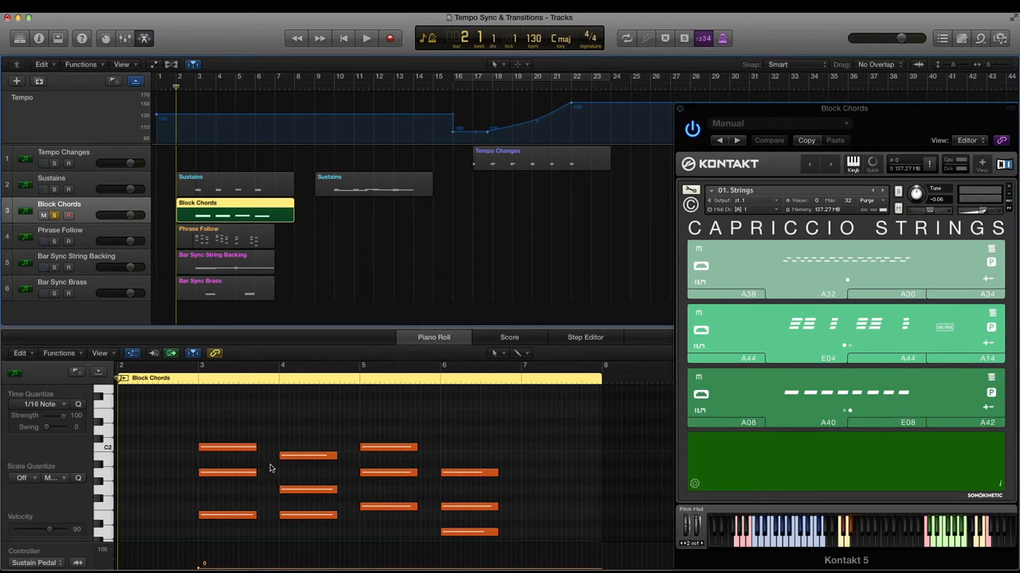
mouse_move(347, 463)
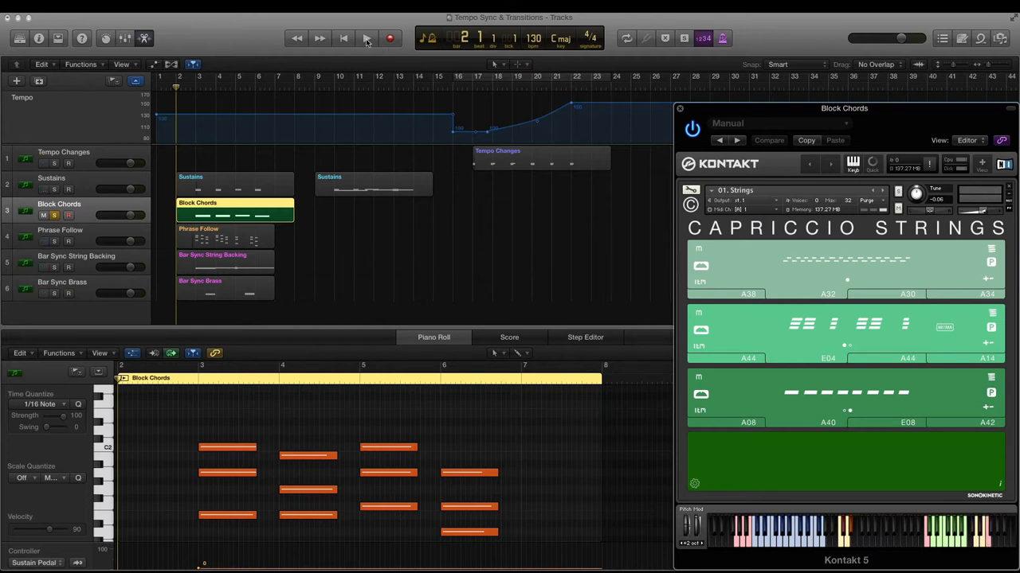
- Audition the Block Chords region, stop, then open the Phrase Follow region
click(366, 38)
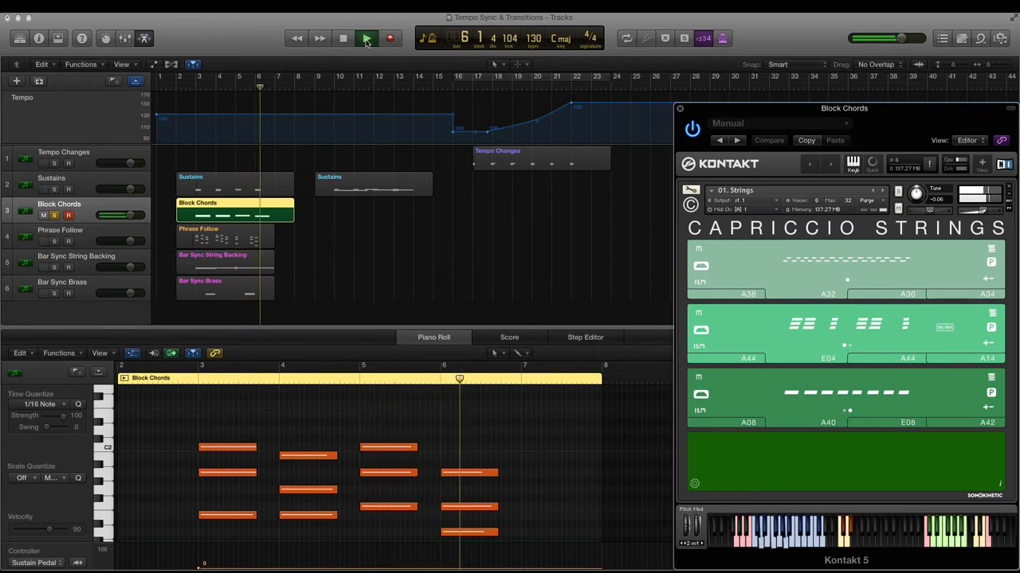
click(366, 38)
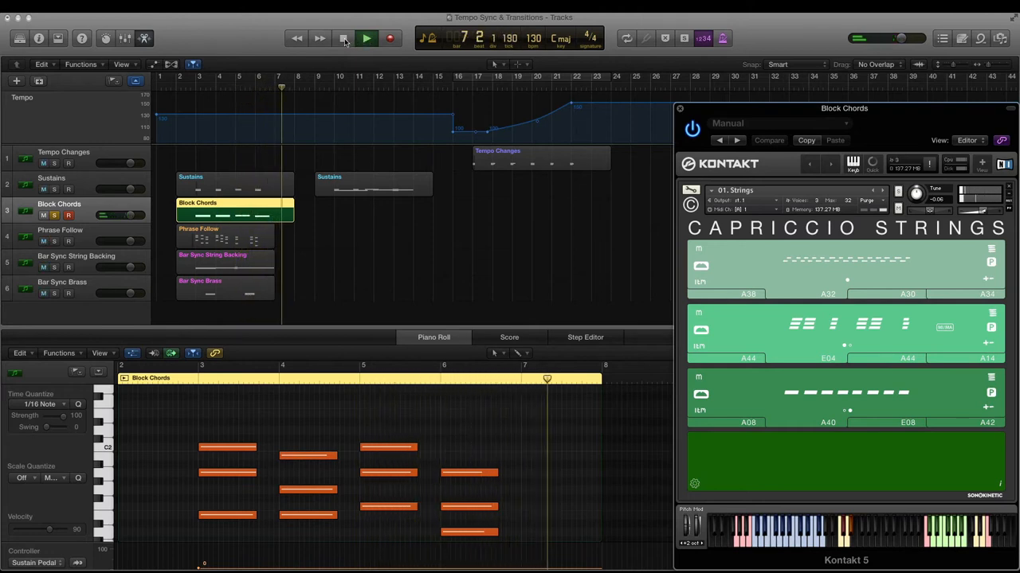
click(366, 38)
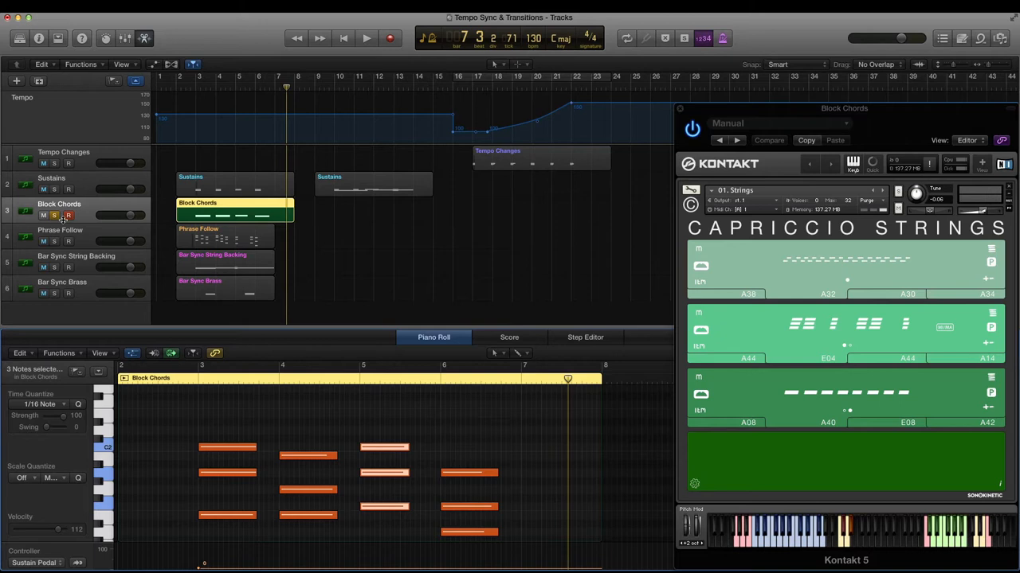
click(59, 230)
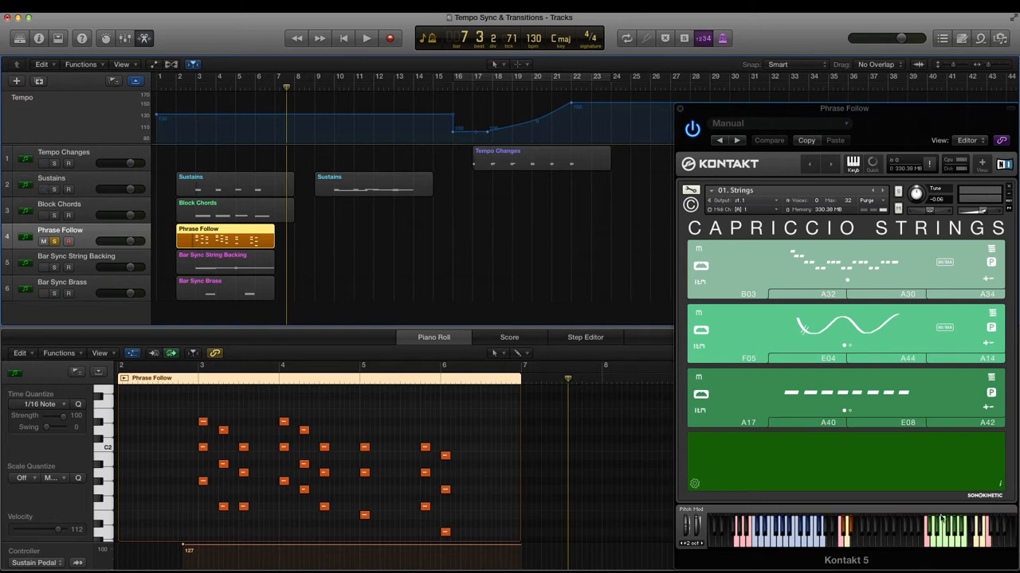
mouse_move(402, 454)
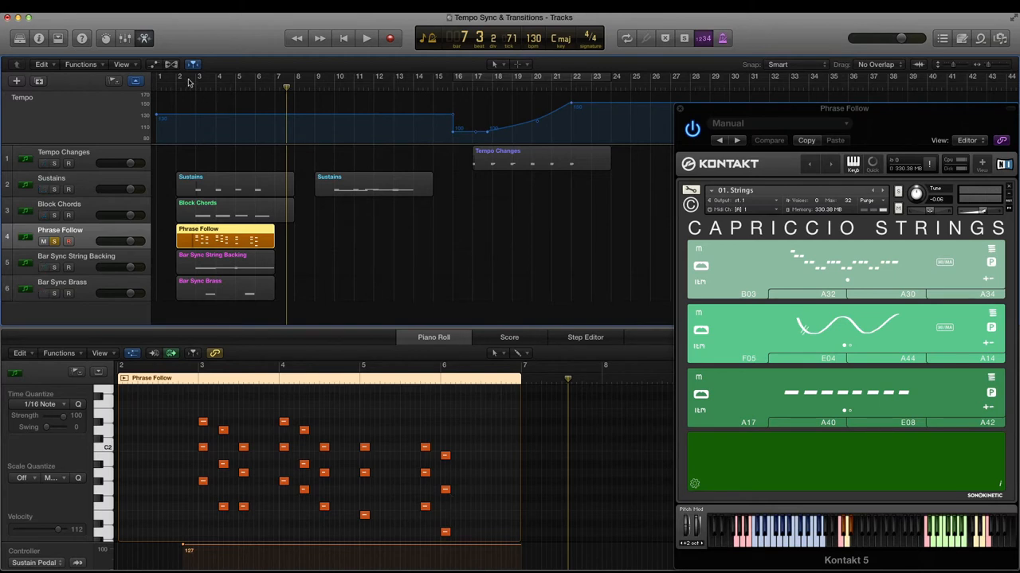
- Create a cycle range over bars 3 to 7 in the ruler
drag(199, 77, 275, 76)
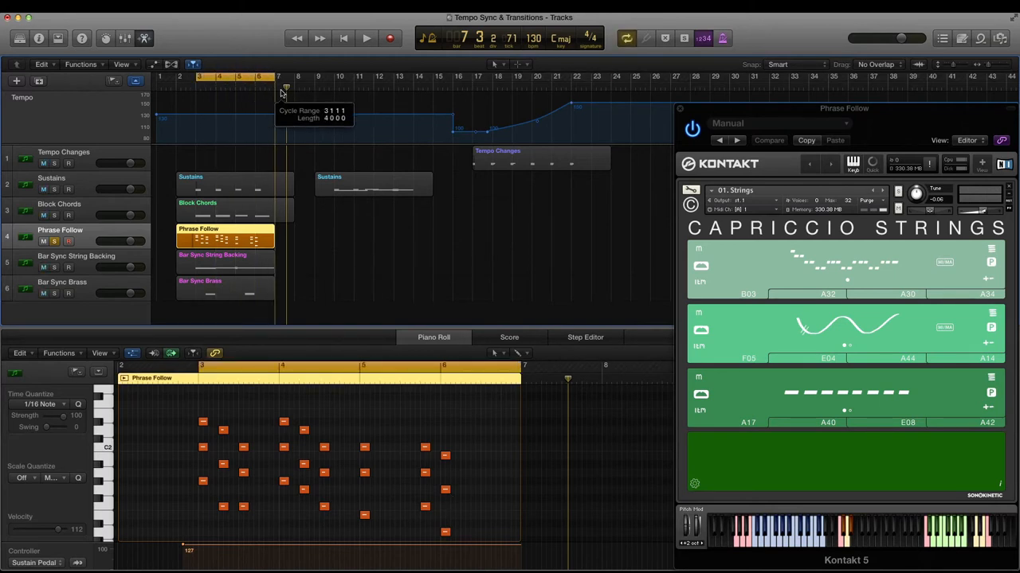
drag(278, 75, 191, 76)
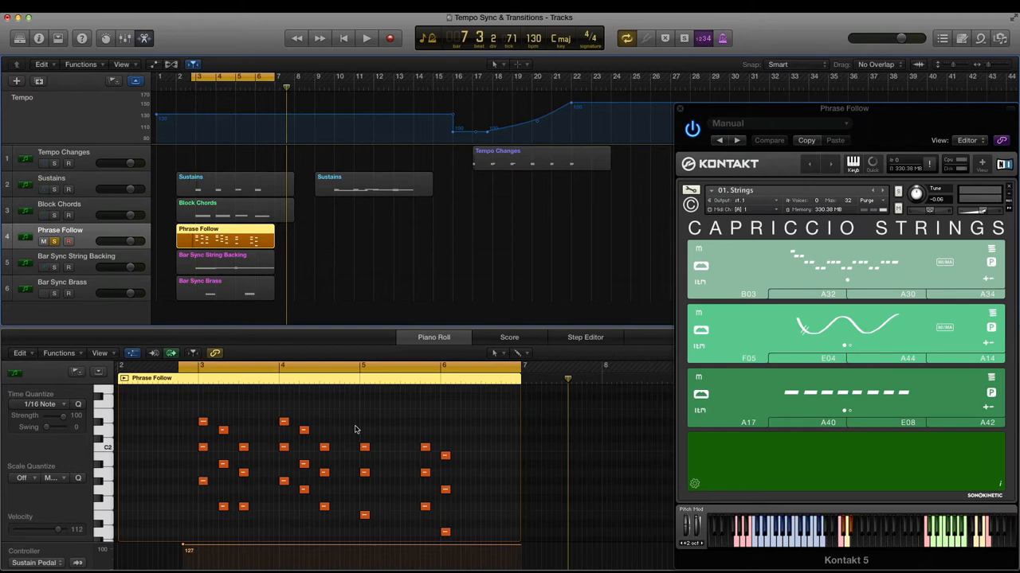
click(366, 38)
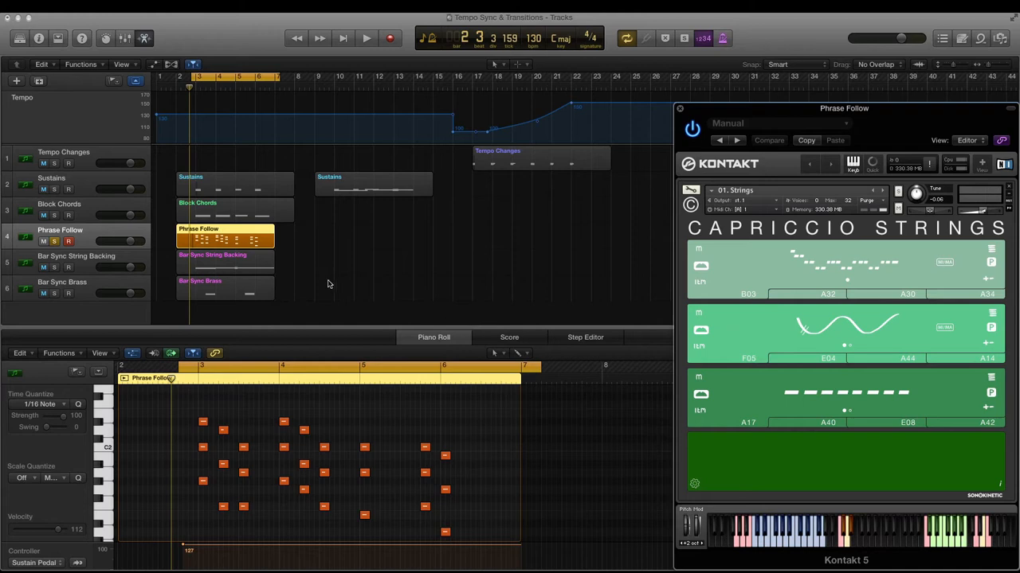
- Start cycle playback of the Phrase Follow section over bars 3–7
click(366, 38)
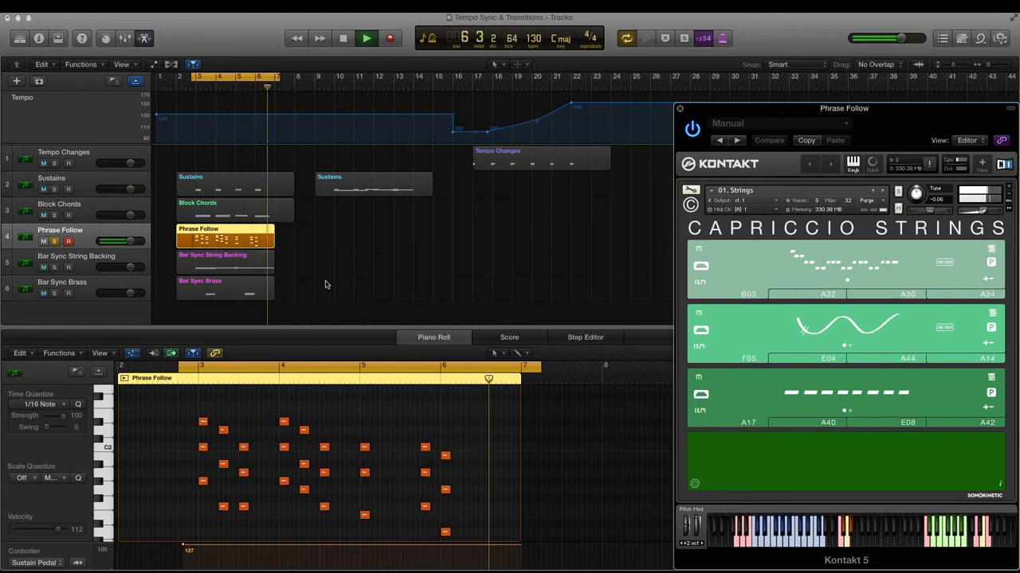
click(343, 38)
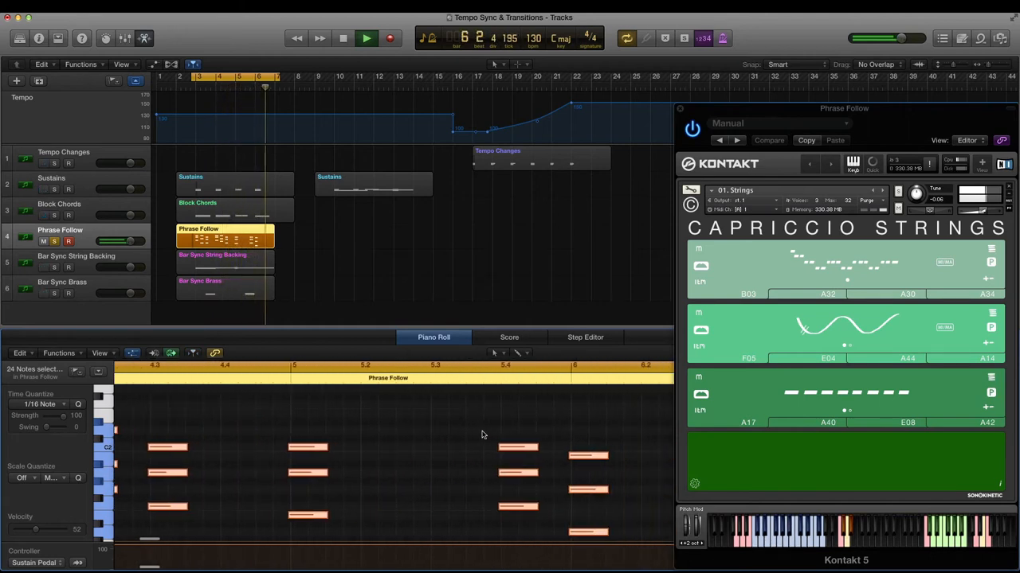
- Stop playback of the looped Phrase Follow section
click(365, 39)
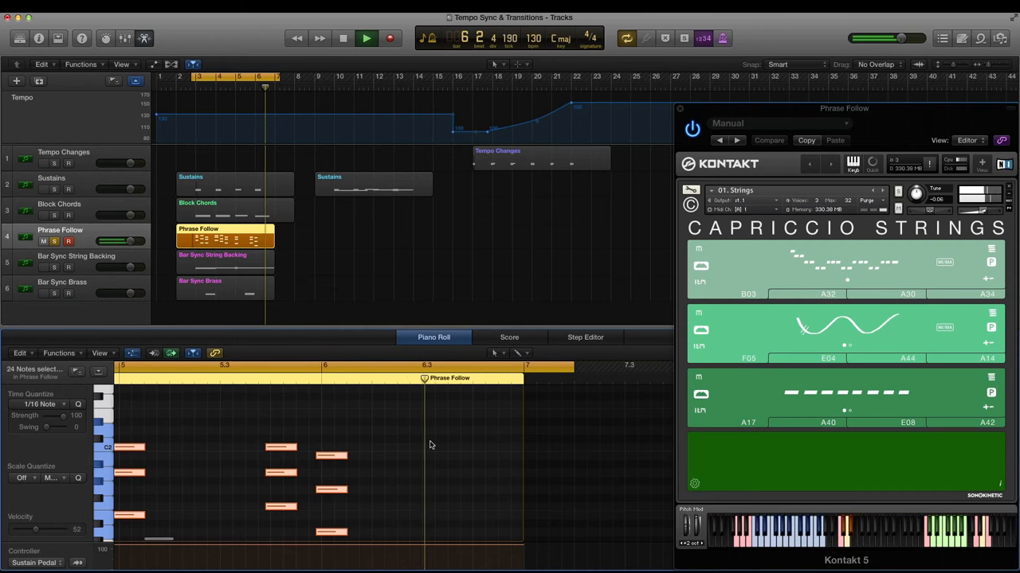
click(343, 39)
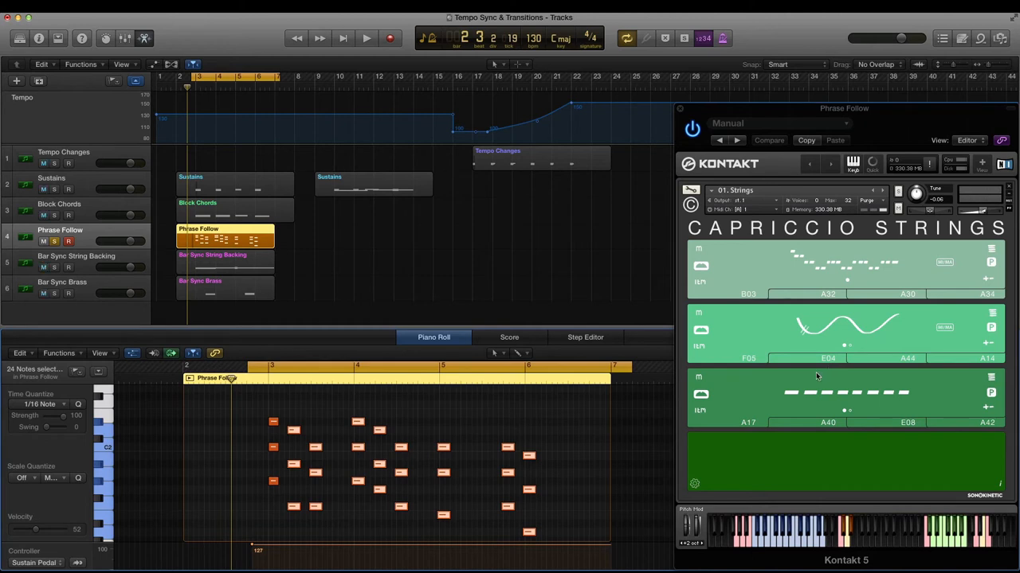
- Switch Kontakt's bottom panel to the OFFSET tab to show articulation sample offsets
click(794, 483)
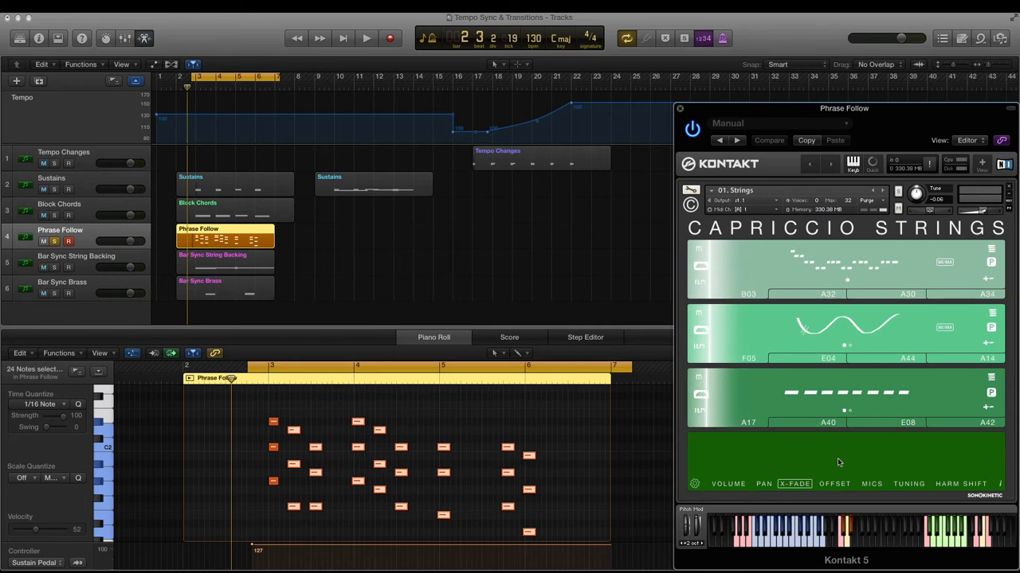
click(834, 483)
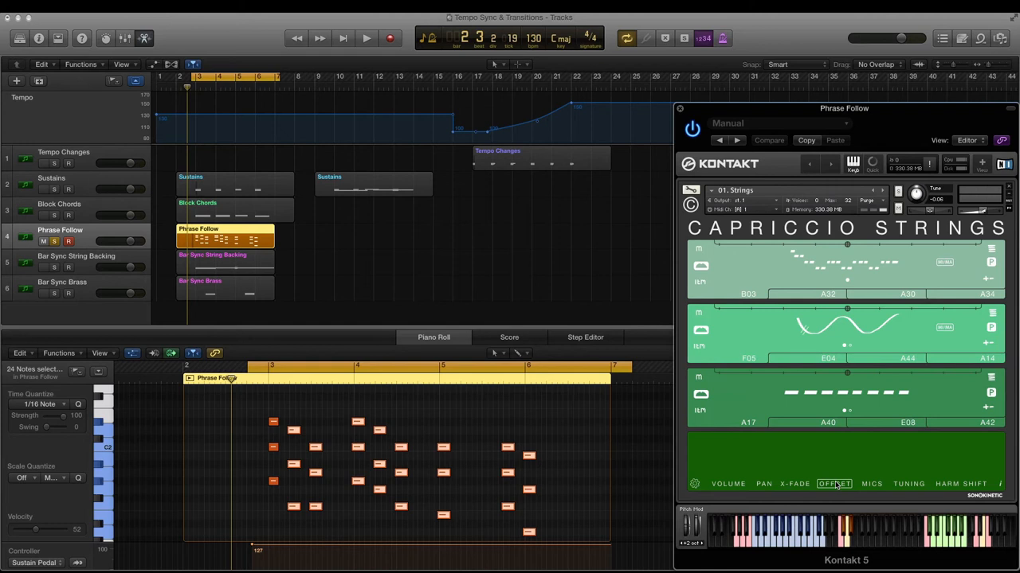
mouse_move(844, 372)
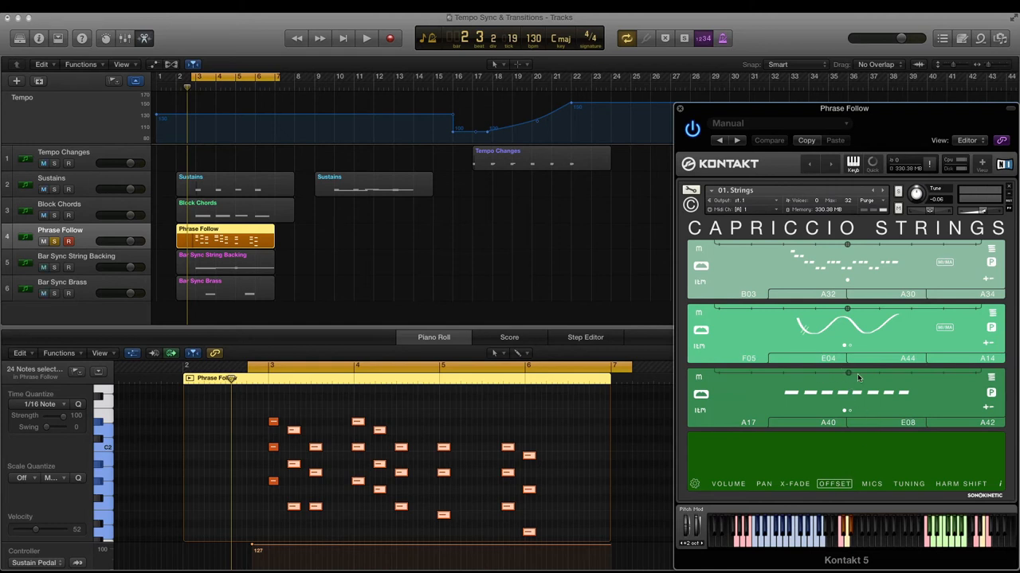
mouse_move(848, 382)
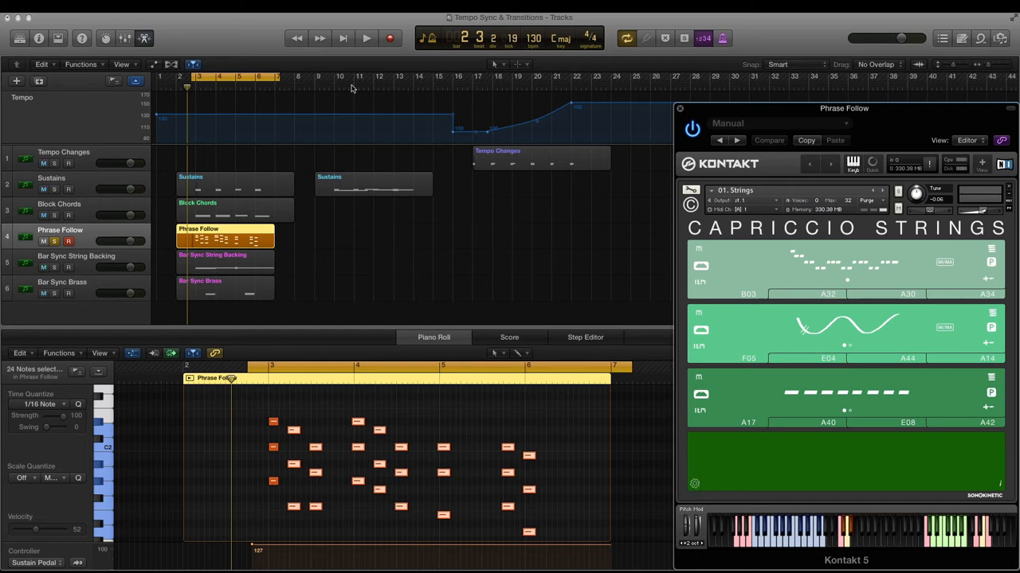
- Play the Phrase Follow loop once more, then stop it
click(365, 38)
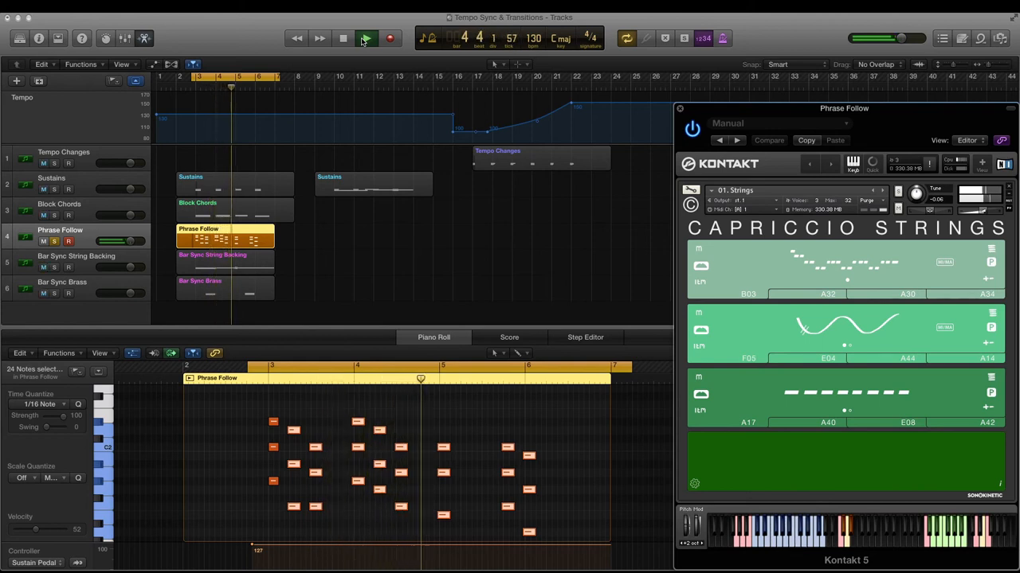
click(365, 38)
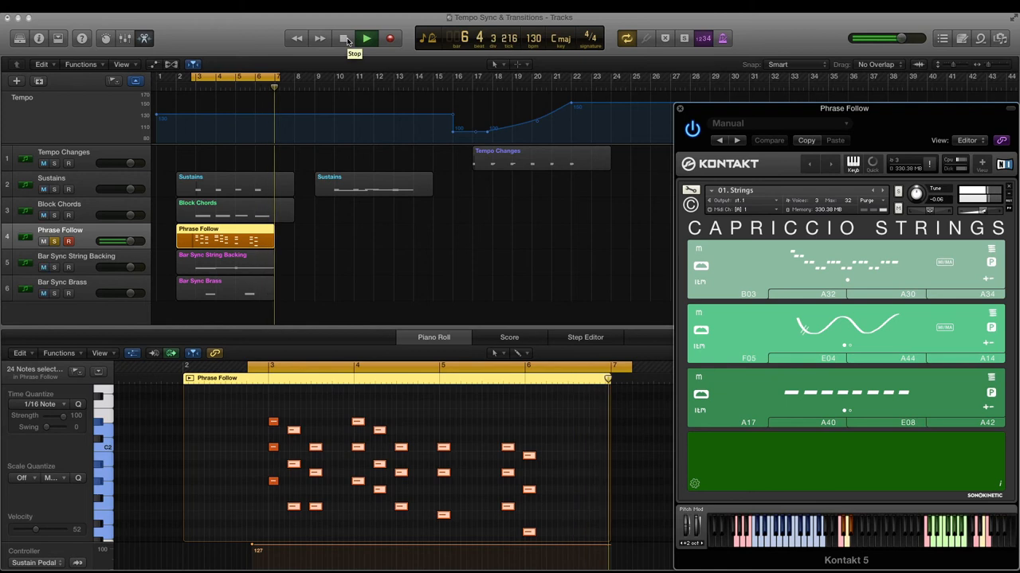
click(365, 38)
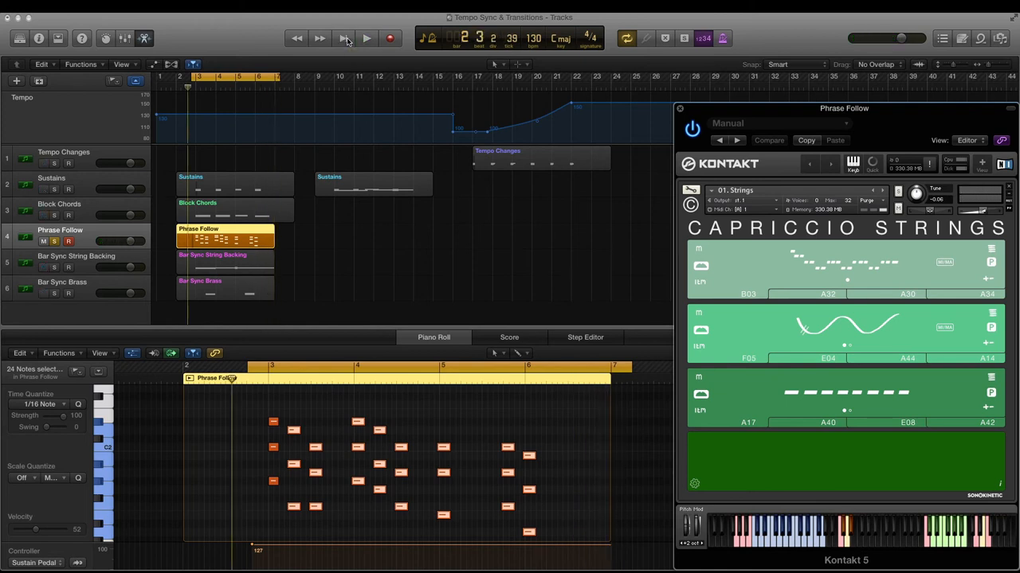
- Select the Bar Sync String Backing region, play its loop, then stop
click(77, 256)
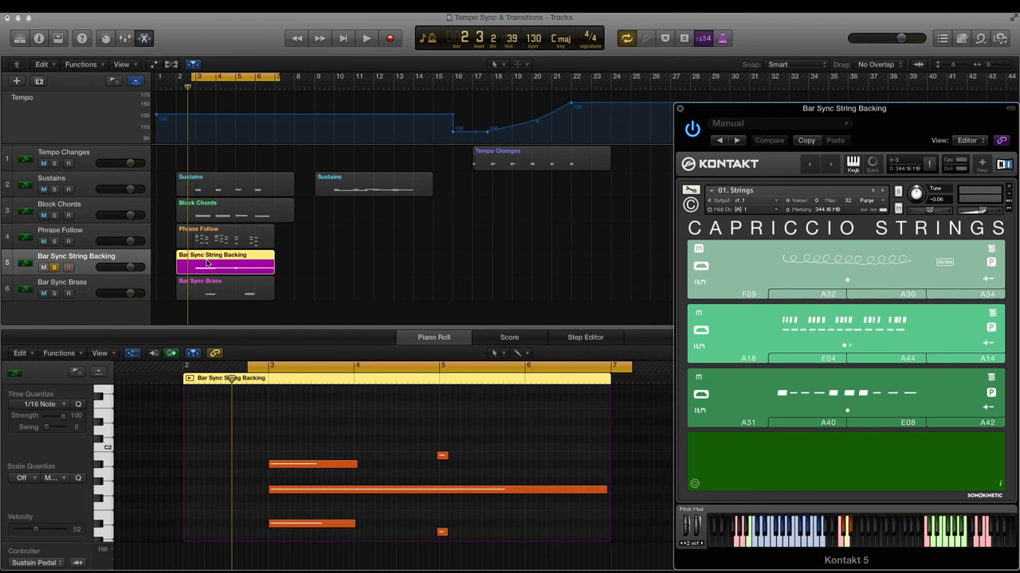
click(367, 39)
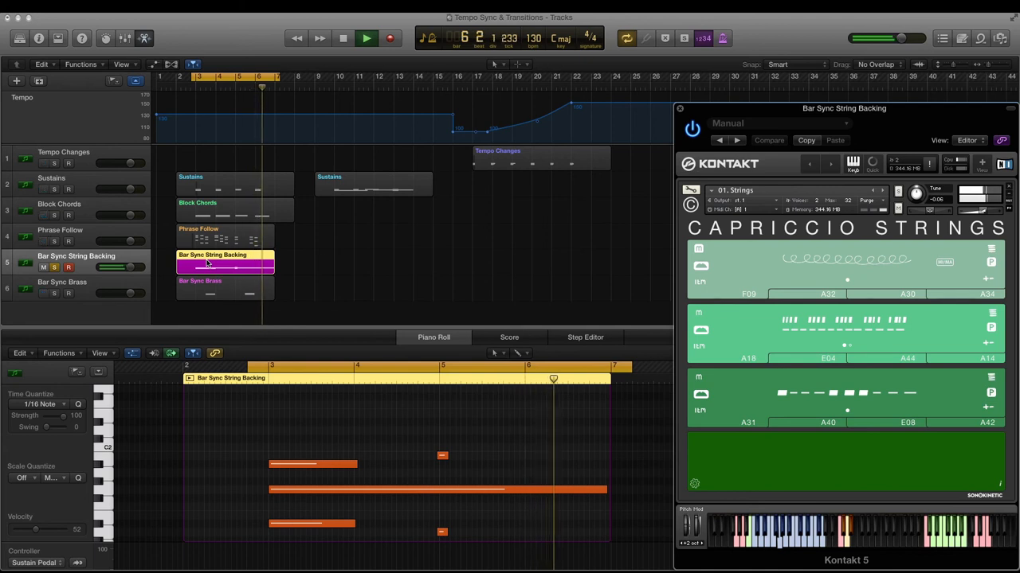
click(342, 38)
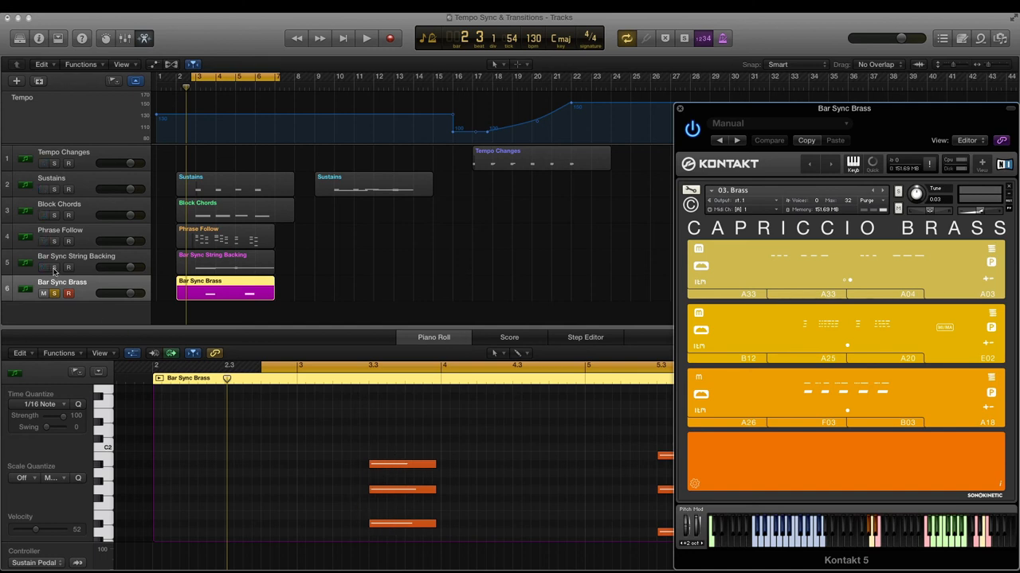
- Play the Bar Sync Brass loop with the string backing, stop, and restart it
click(366, 38)
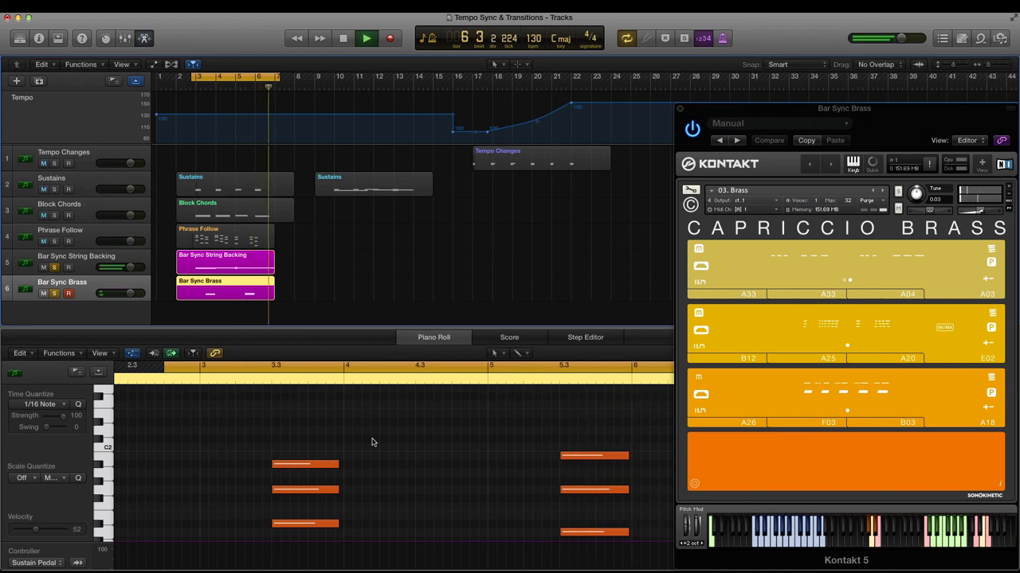
click(343, 38)
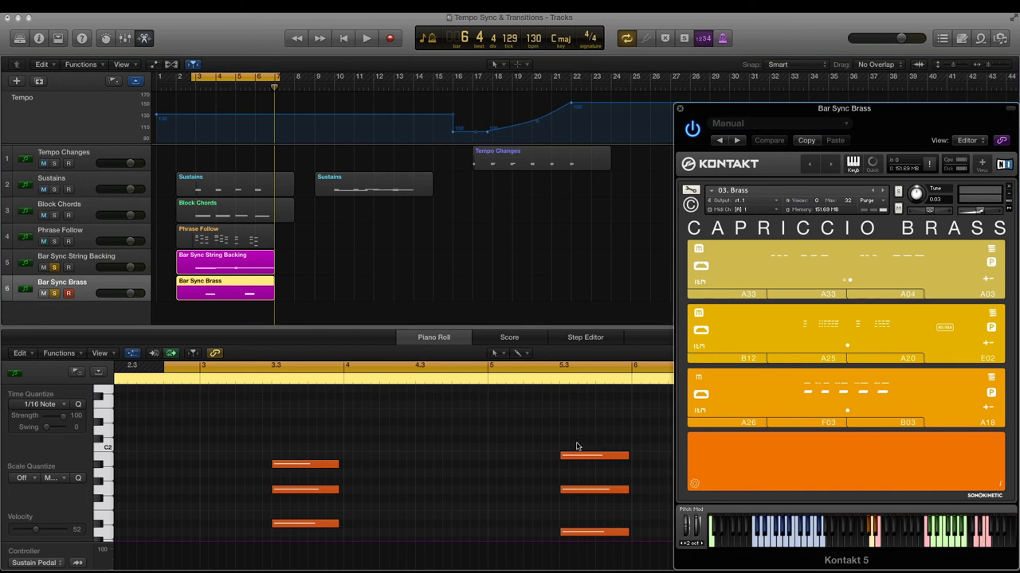
mouse_move(602, 454)
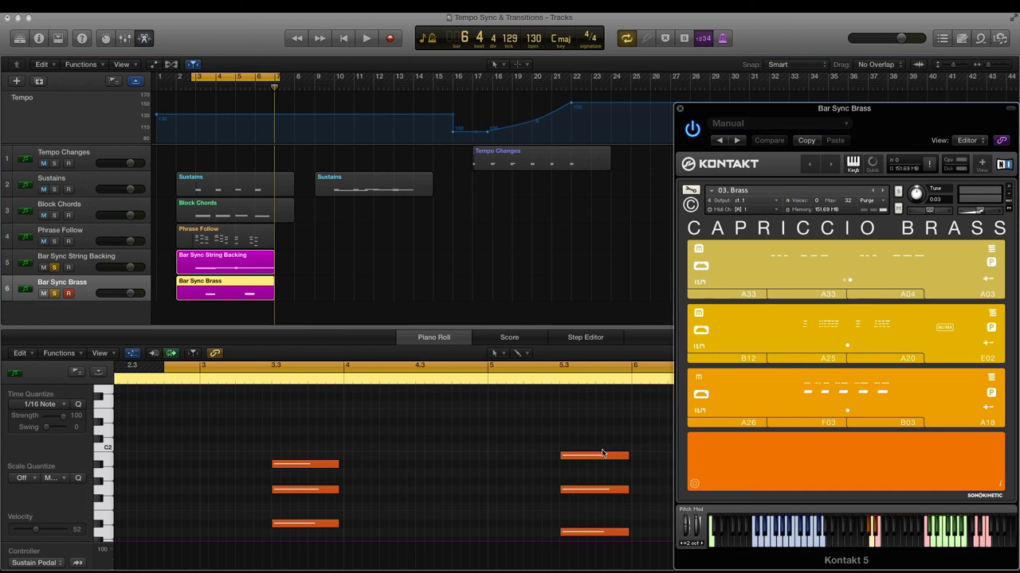
click(365, 37)
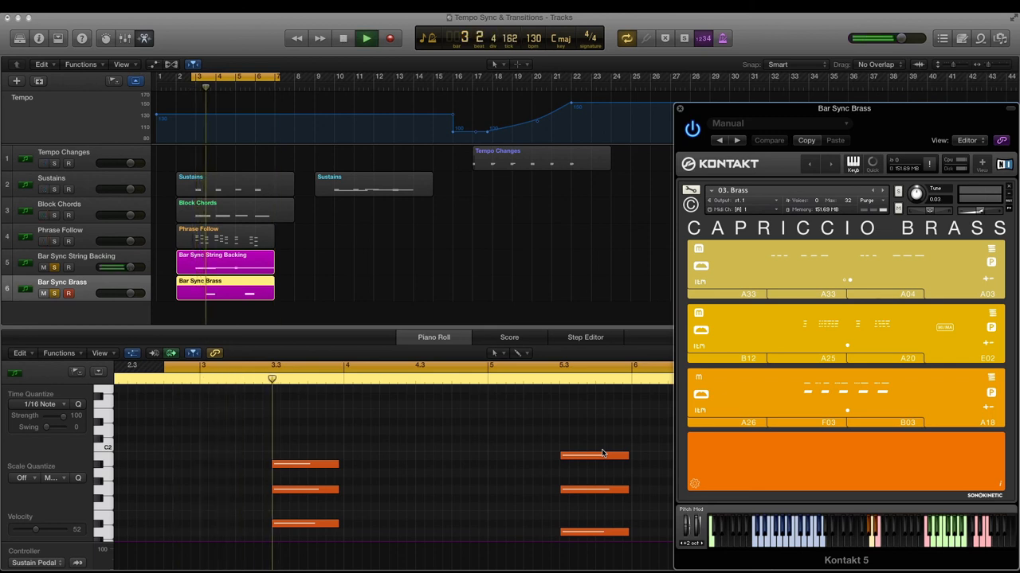